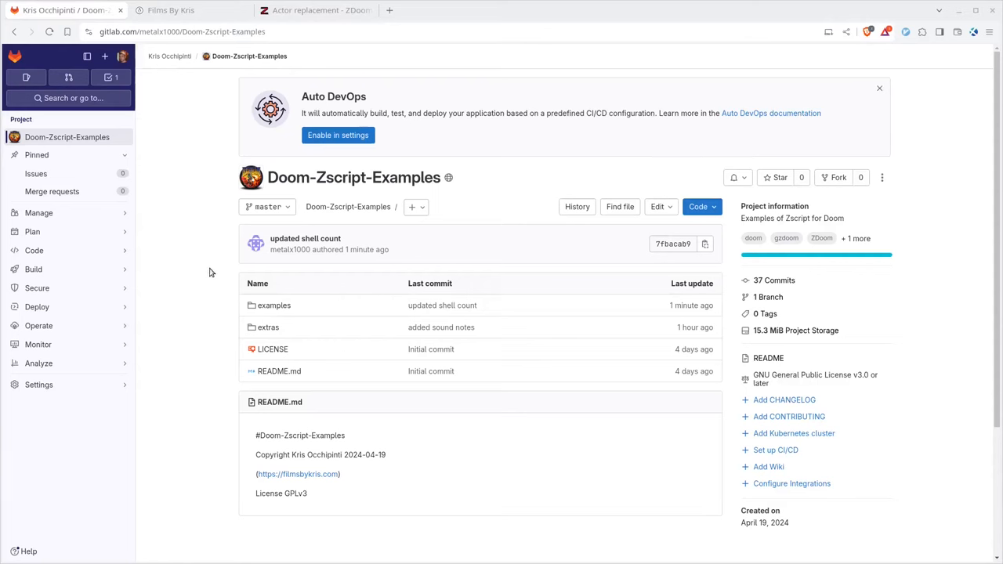
mouse_move(159, 143)
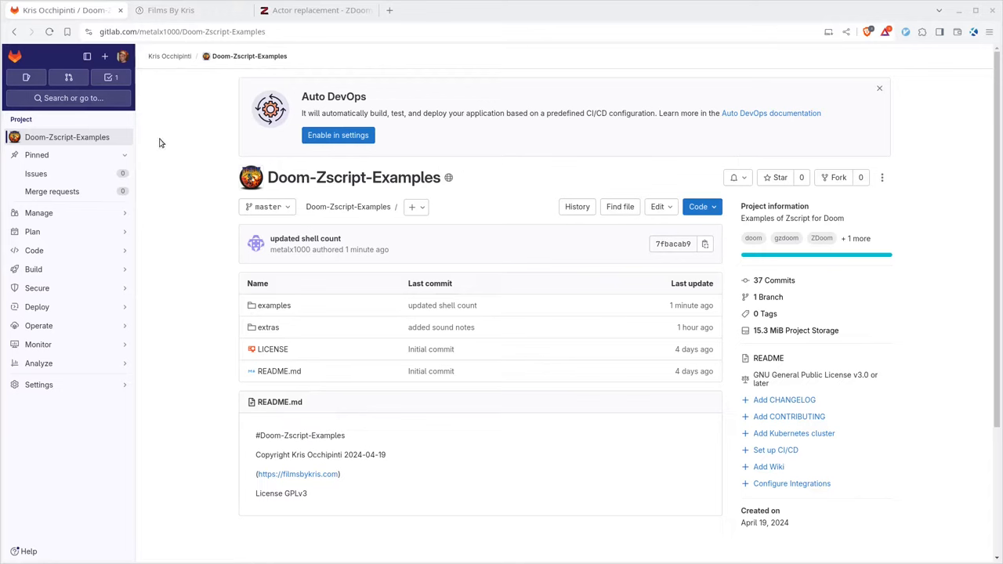
mouse_move(179, 185)
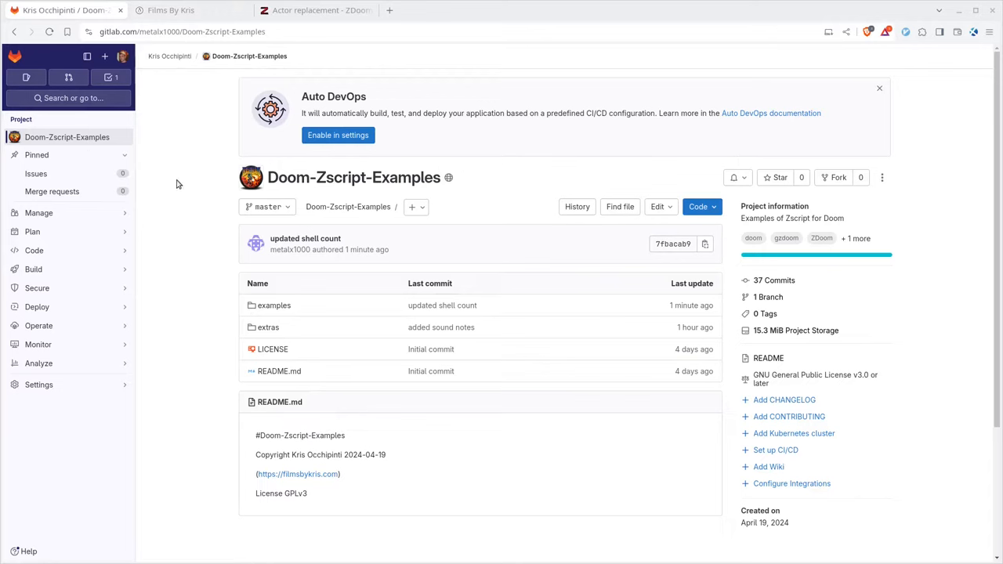
mouse_move(176, 199)
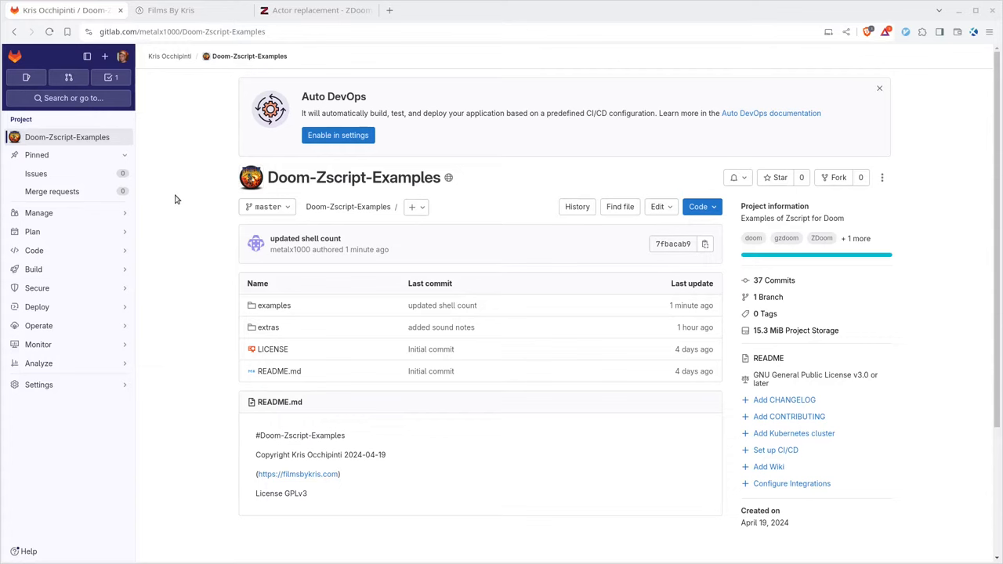
mouse_move(268, 328)
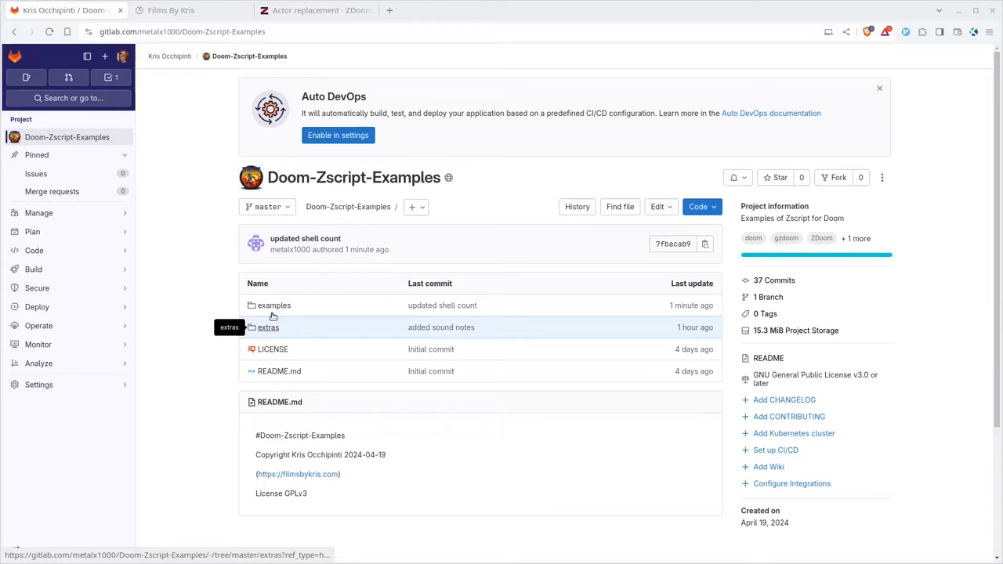
- View the flying_imp.zsc source in examples/flying_imps, then go back from the file view
click(275, 304)
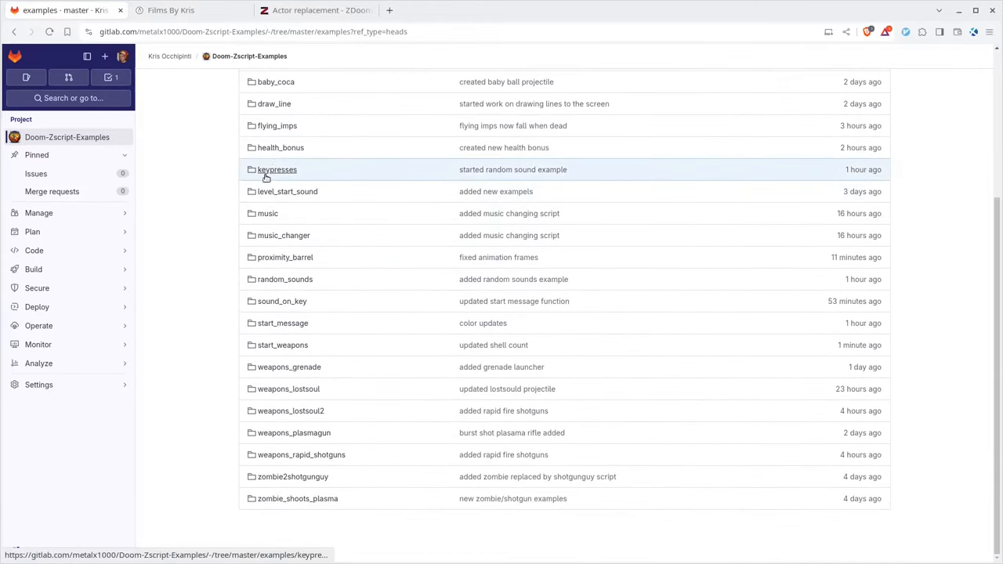
click(276, 125)
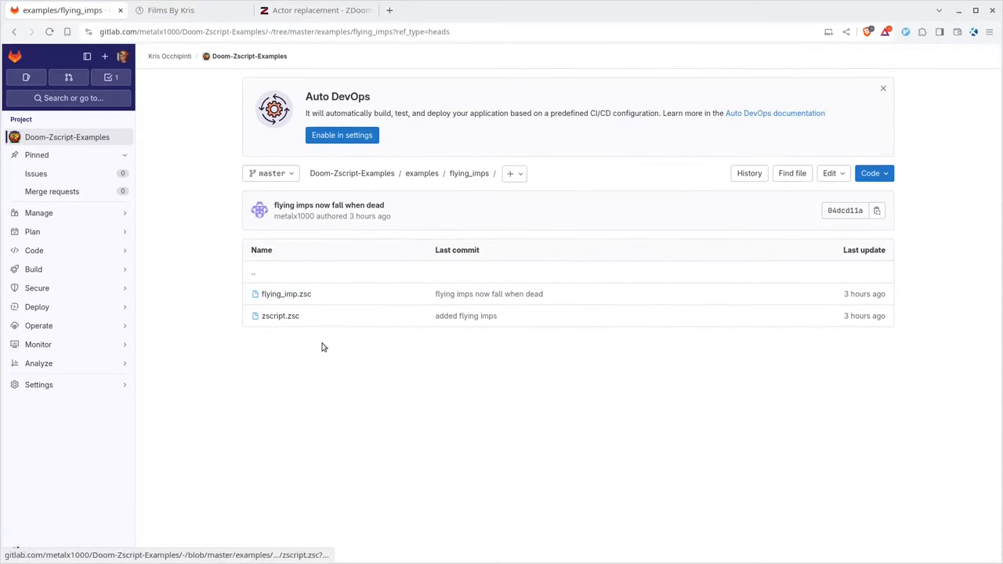
click(285, 295)
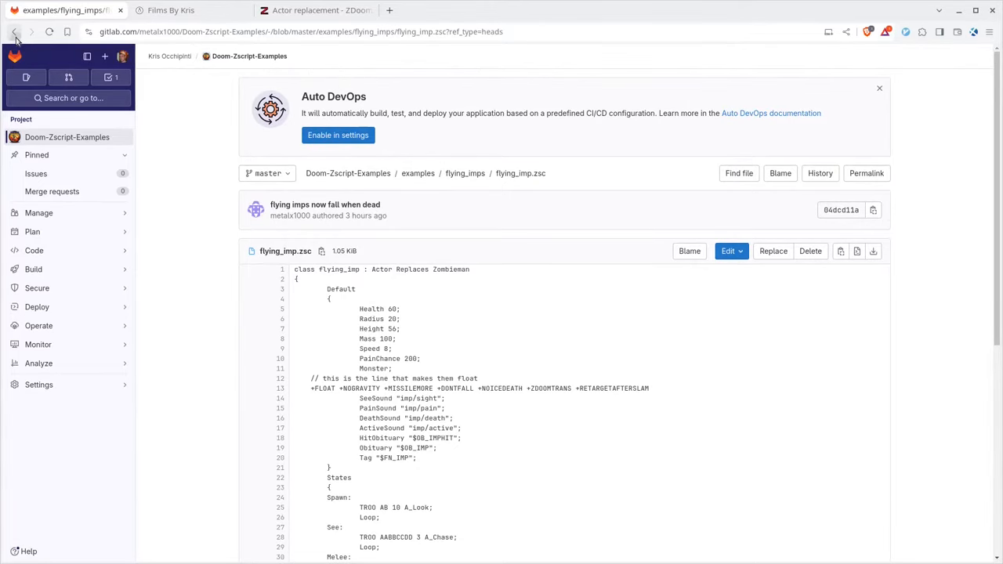
click(14, 32)
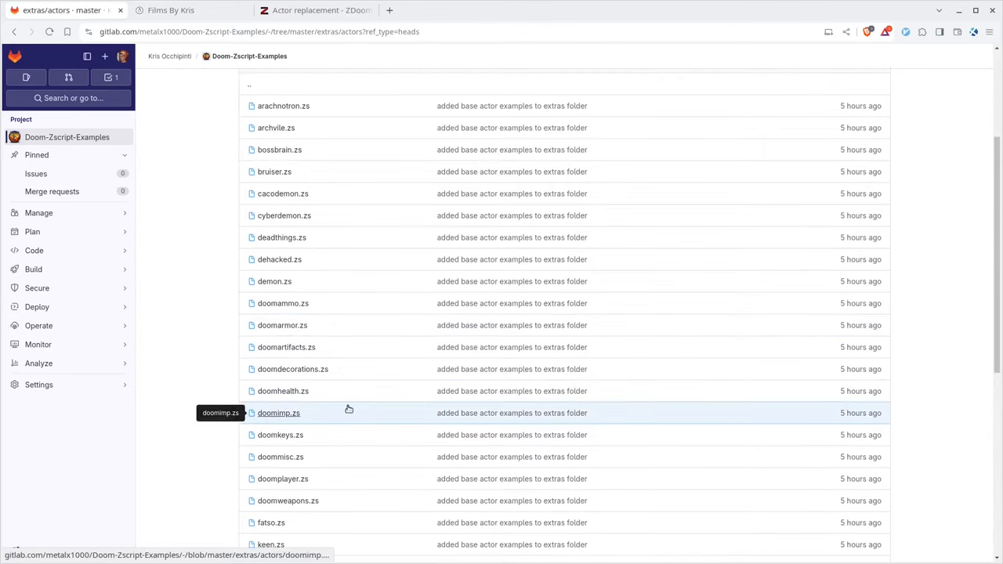
- View the doomimp.zs actor source and read down through the DoomImp class
scroll(down, 3)
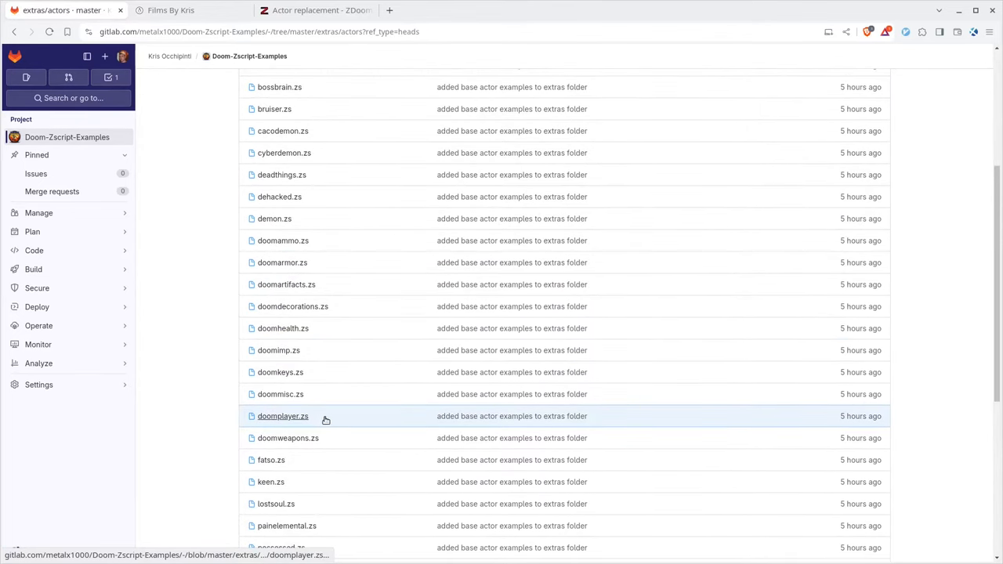
click(279, 351)
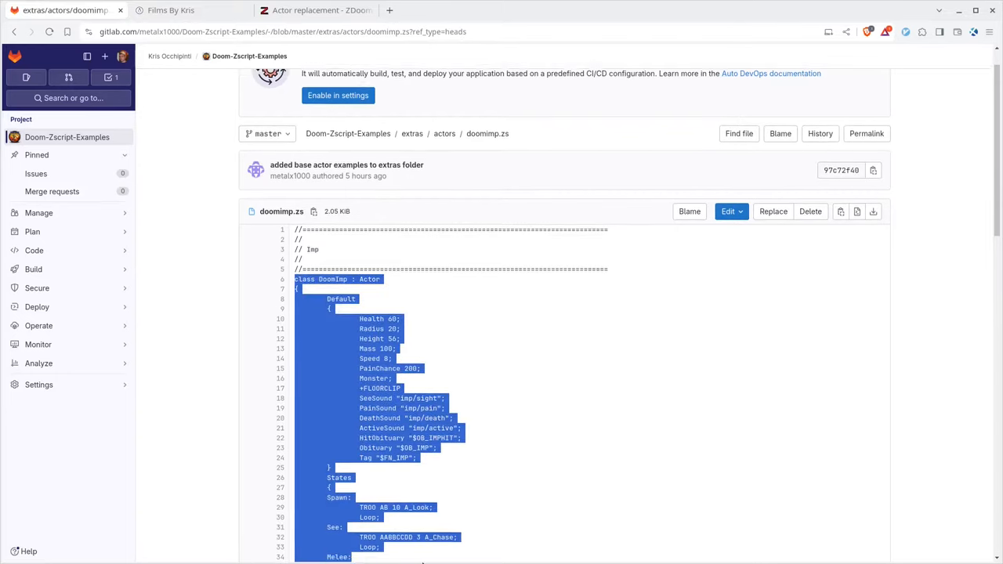
scroll(down, 3)
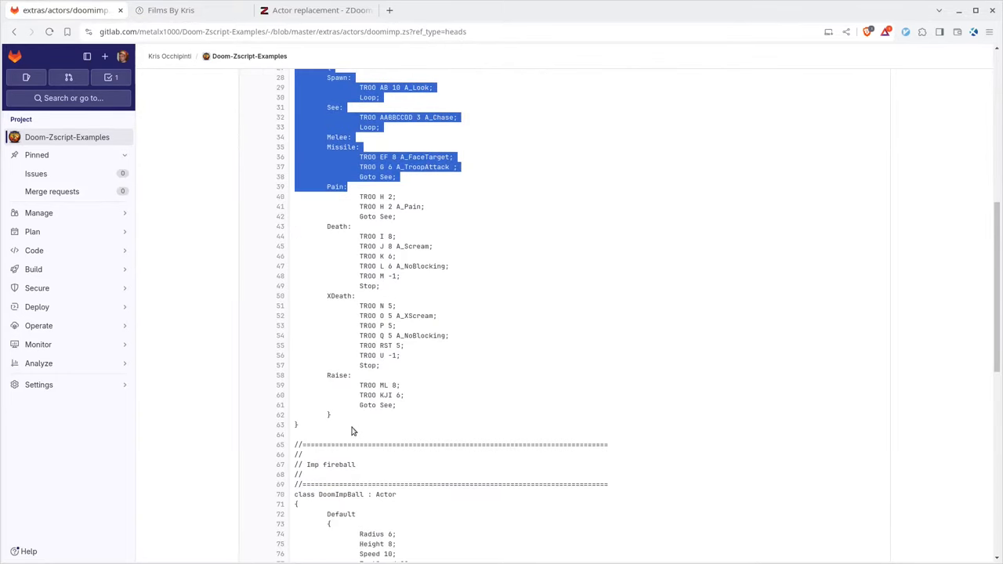
scroll(down, 3)
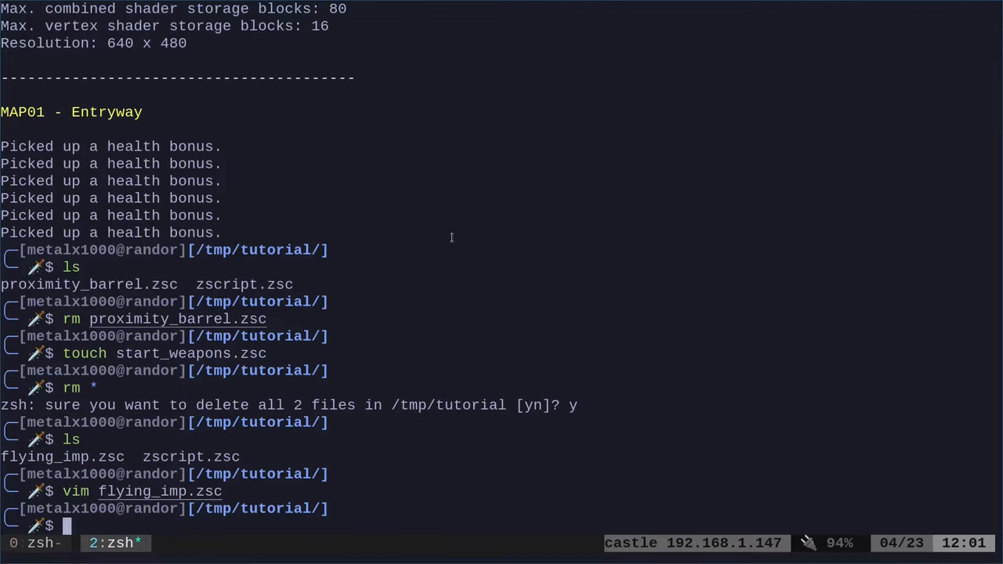
- Check zscript.zsc includes flying_imp.zsc with cat, then edit flying_imp.zsc in vim
text(cat zscript.zsc)
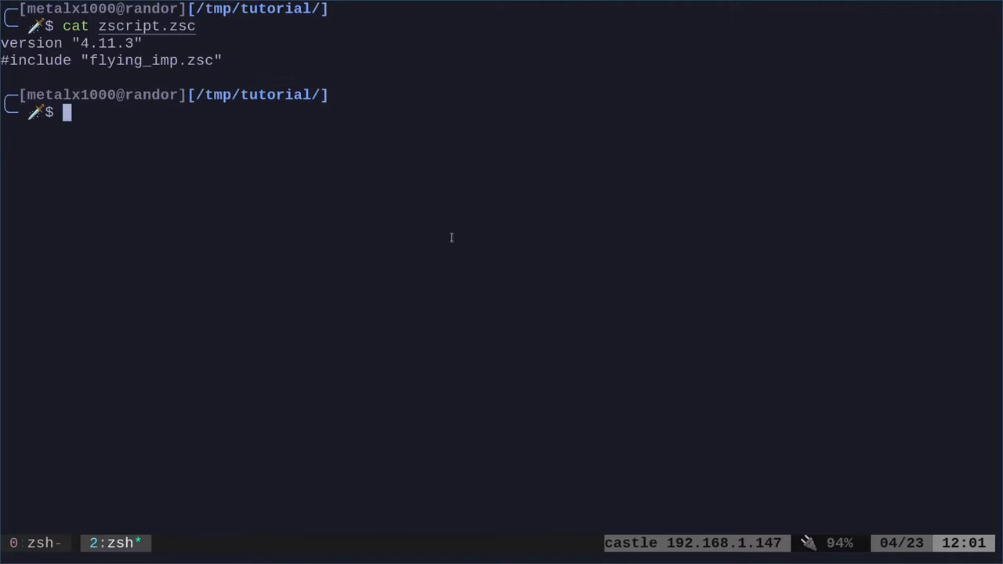
text(vim flying_imp.zsc)
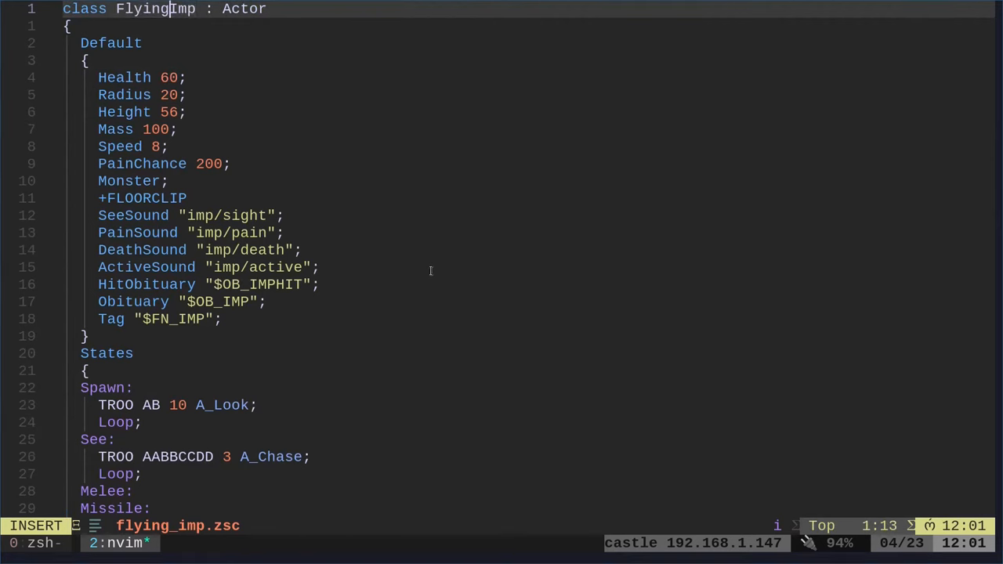
- Change line 1 to 'class FlyingImp : Actor Replace Zombieman', accepting the Zombieman completion
text(R)
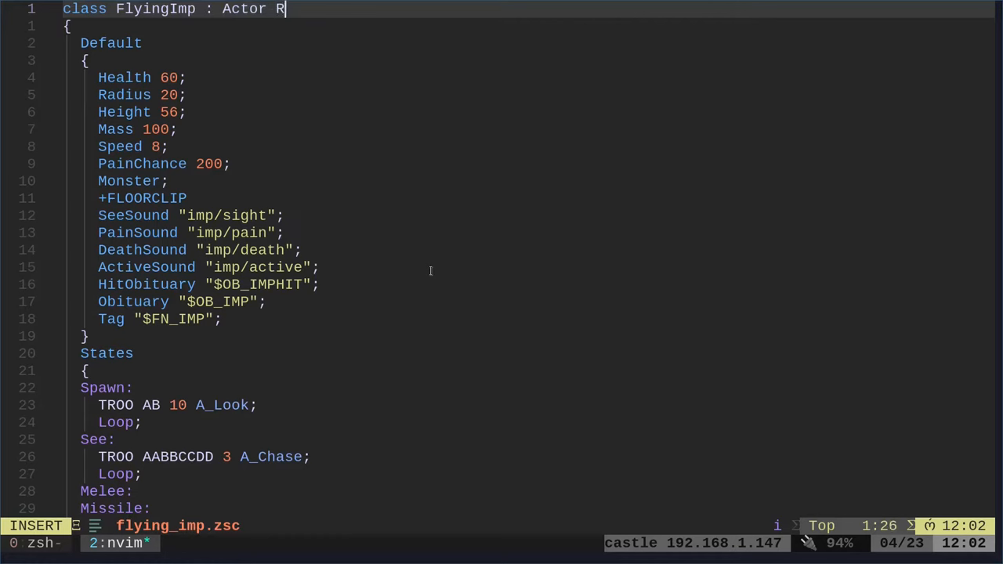
text(eplace zomb)
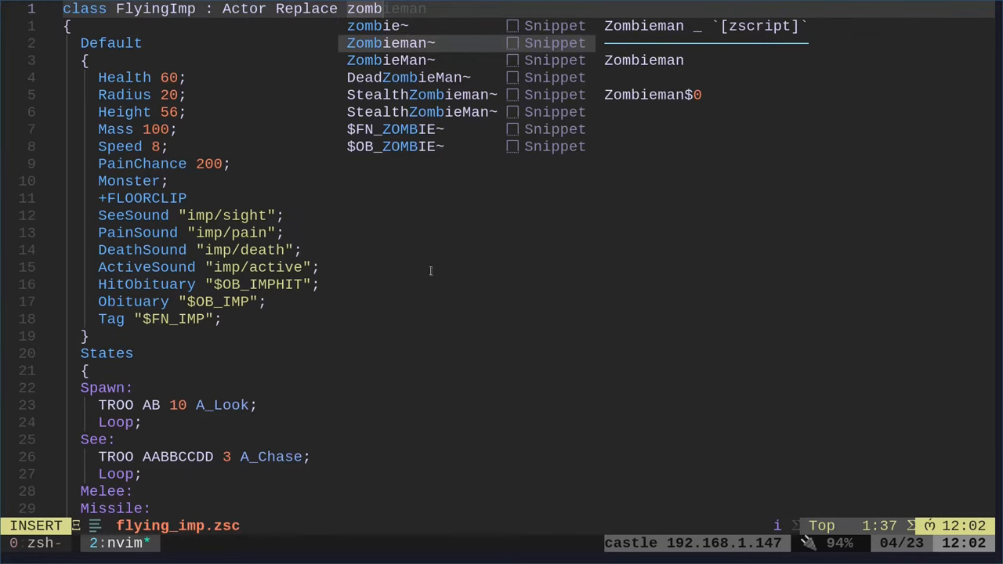
key(Enter)
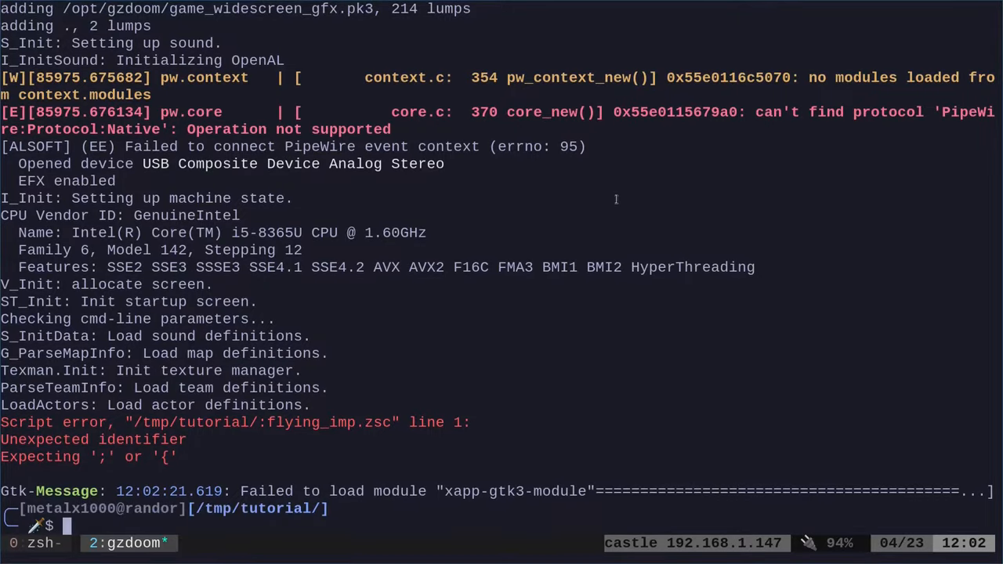
- Reopen flying_imp.zsc in vim to fix the 'Unexpected identifier' error on line 1
text(vim flying_imp.zsc)
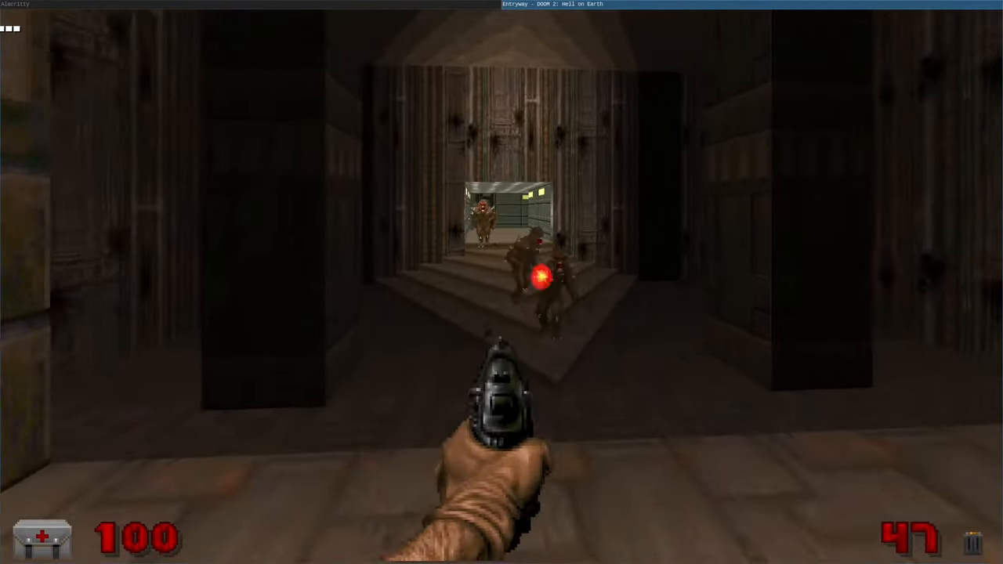
- Leave MAP01 through the main menu's Quit Game entry
key(Escape)
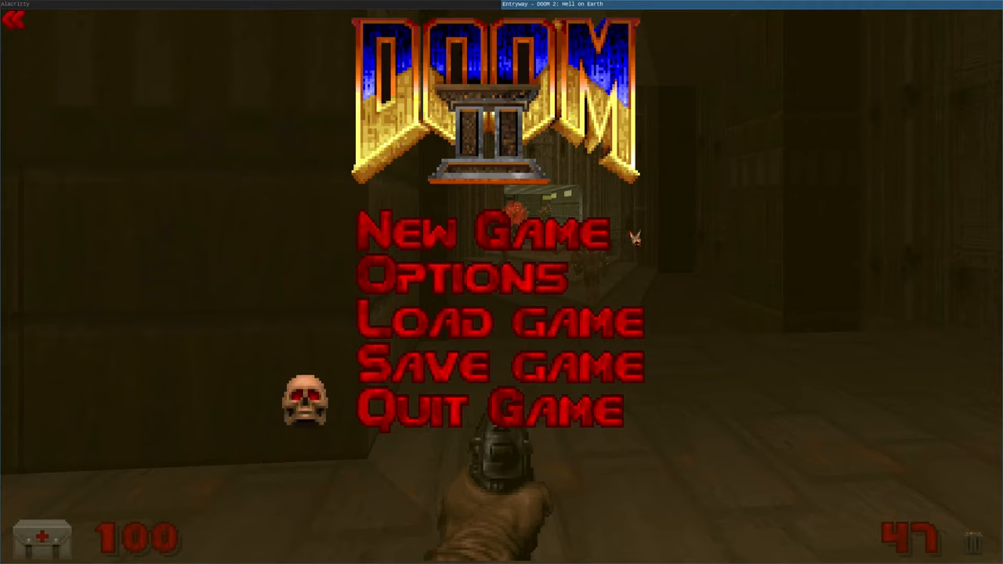
click(492, 408)
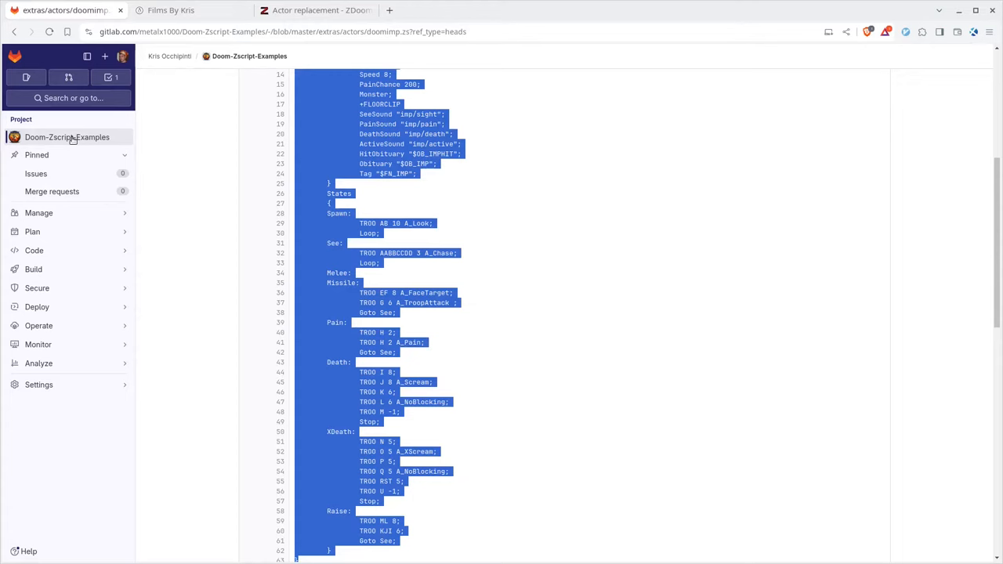
- Browse from the project file tree into extras/actors and view a base actor file
click(66, 138)
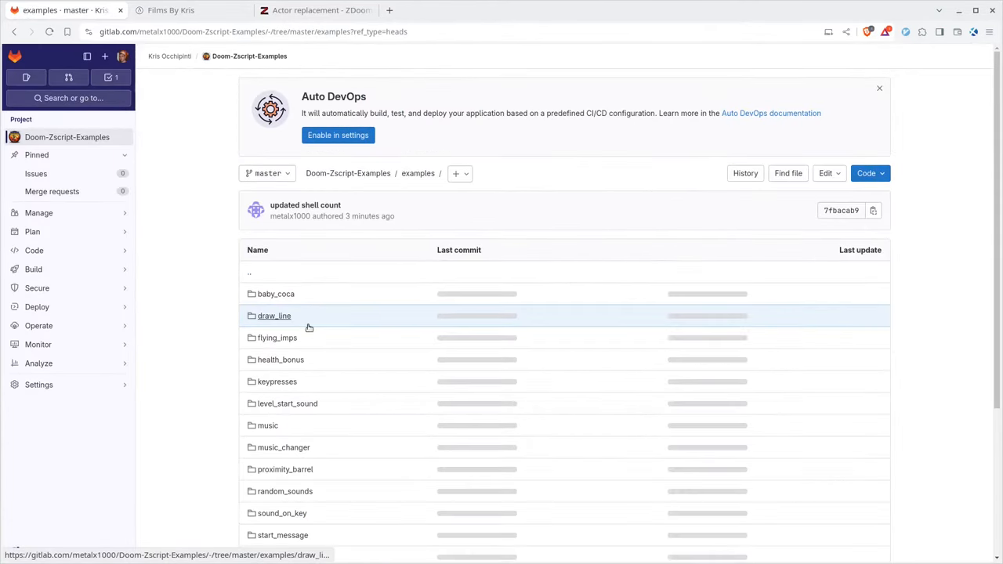
click(276, 338)
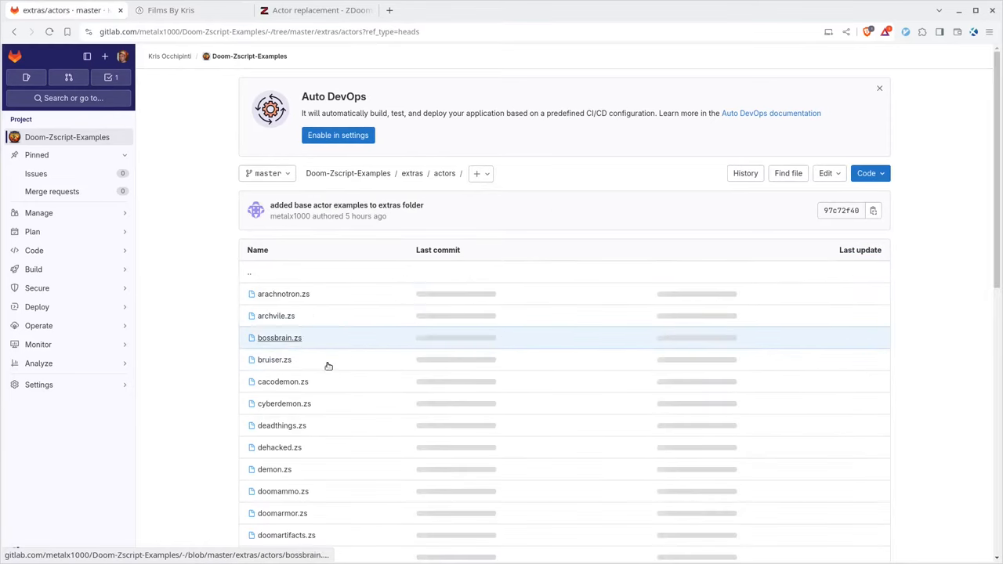
scroll(down, 3)
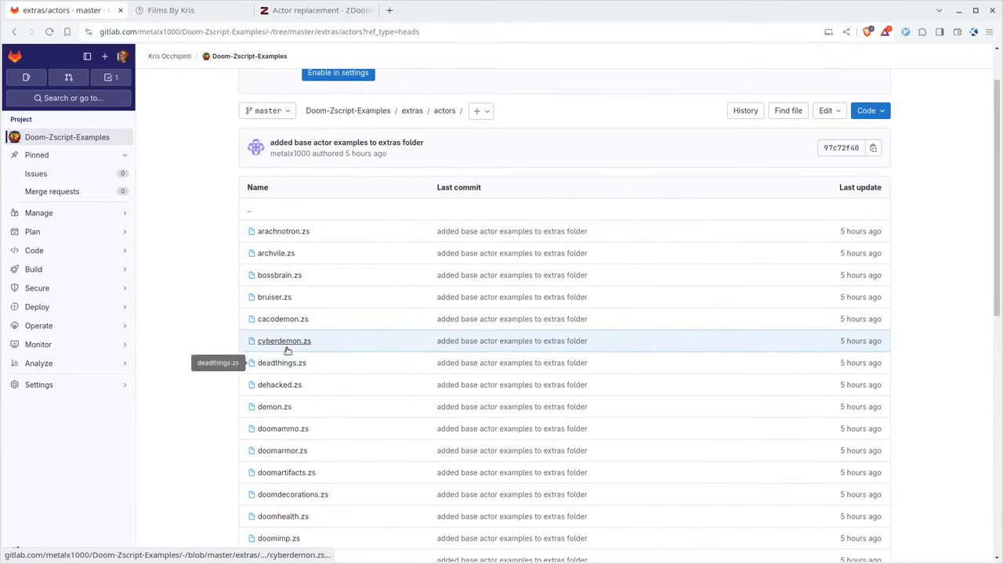
scroll(down, 3)
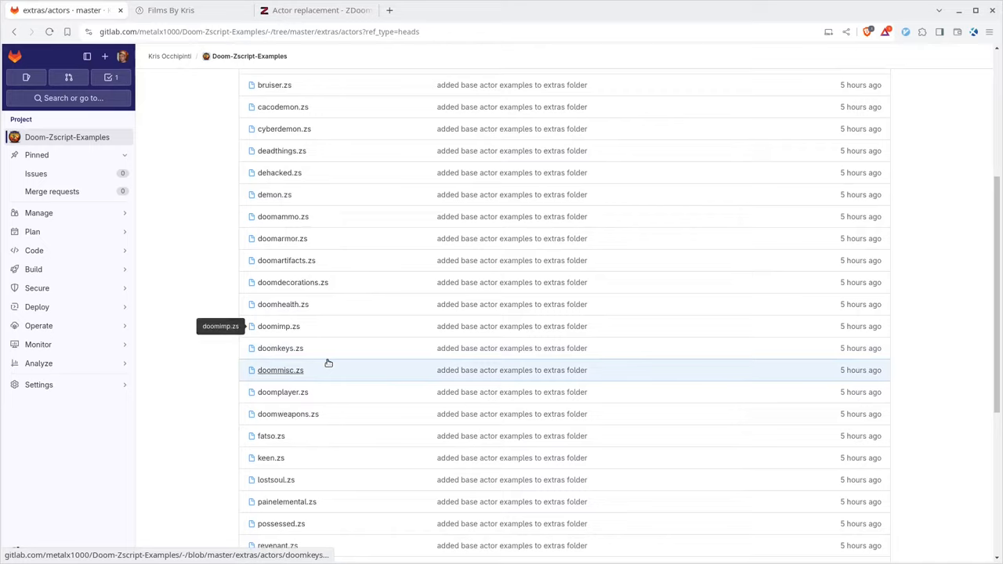
click(276, 480)
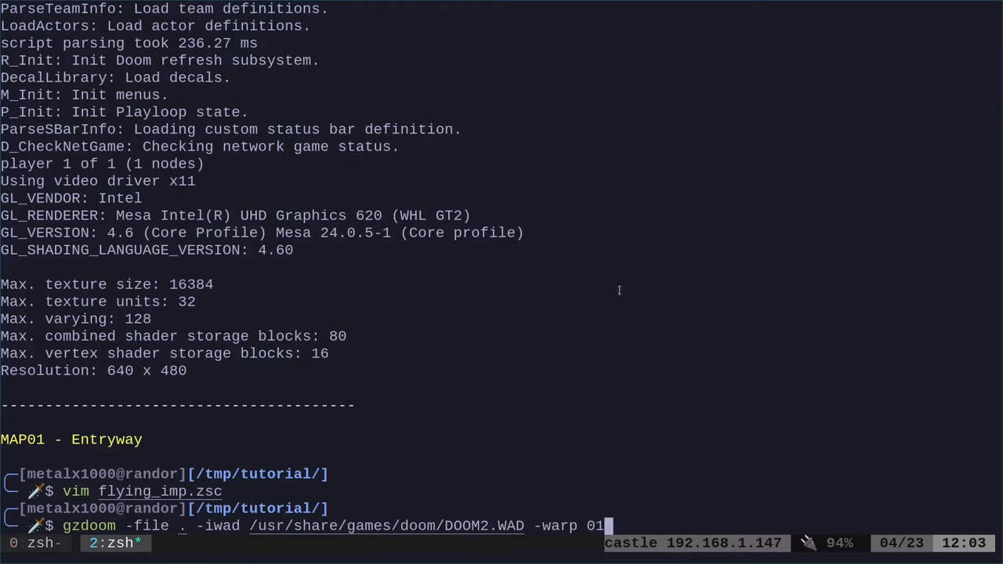
- Launch gzdoom -file . with DOOM2.WAD warping to MAP01
key(Return)
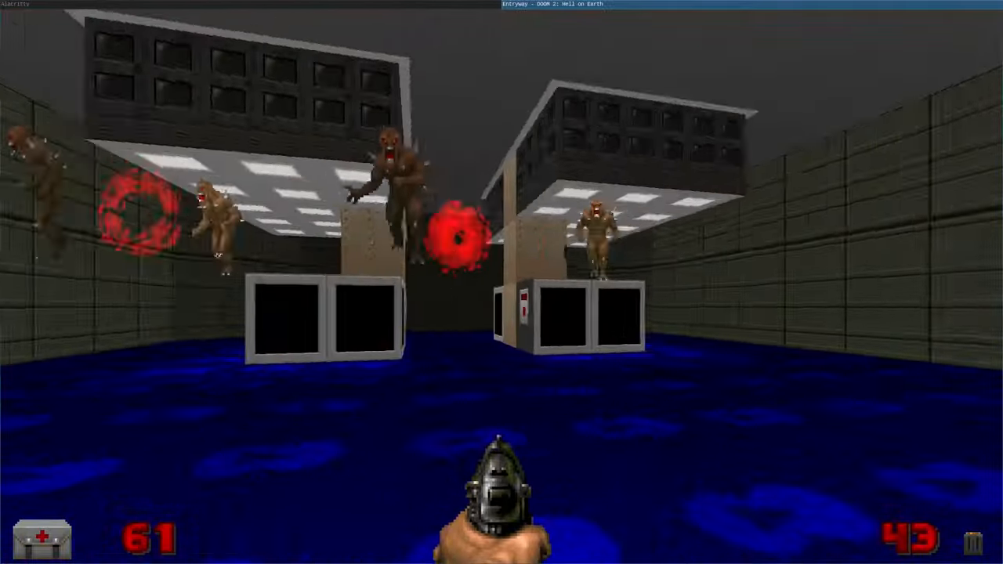
- Shoot the floating imps in MAP01 with the pistol
click(501, 314)
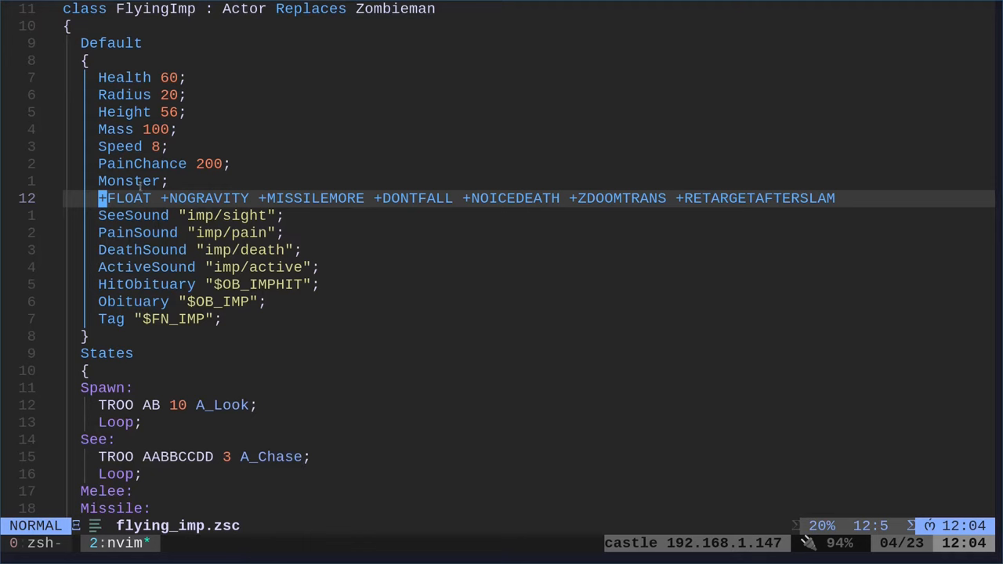
mouse_move(298, 207)
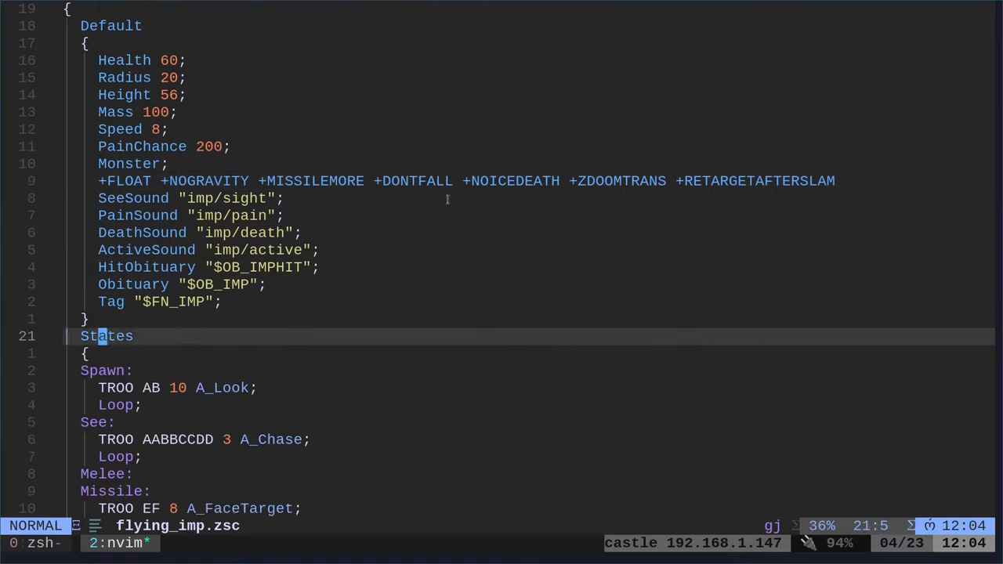
scroll(down, 3)
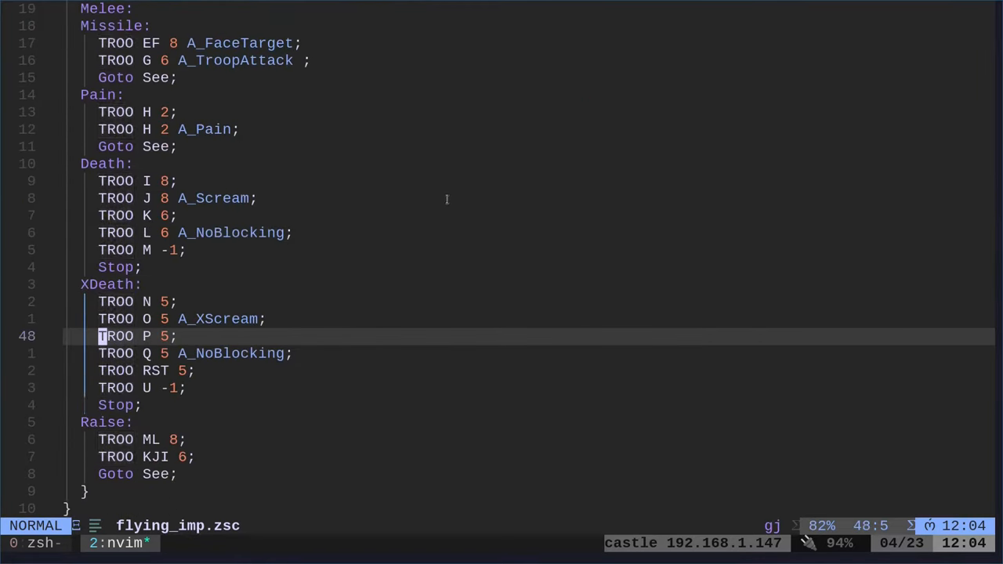
key(j)
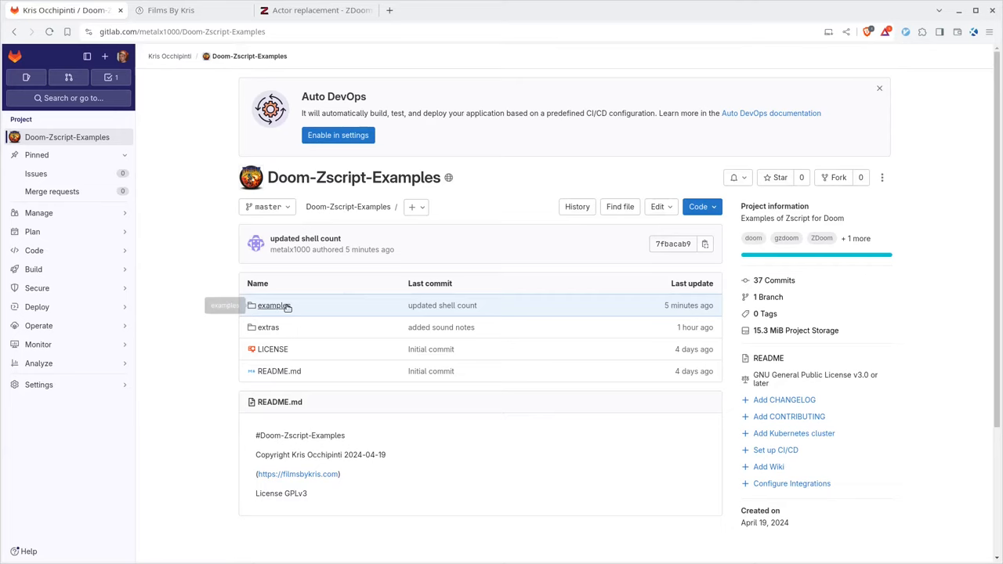
- View examples/flying_imps/flying_imp.zsc and select the A_Gravity call on its death frame
click(272, 304)
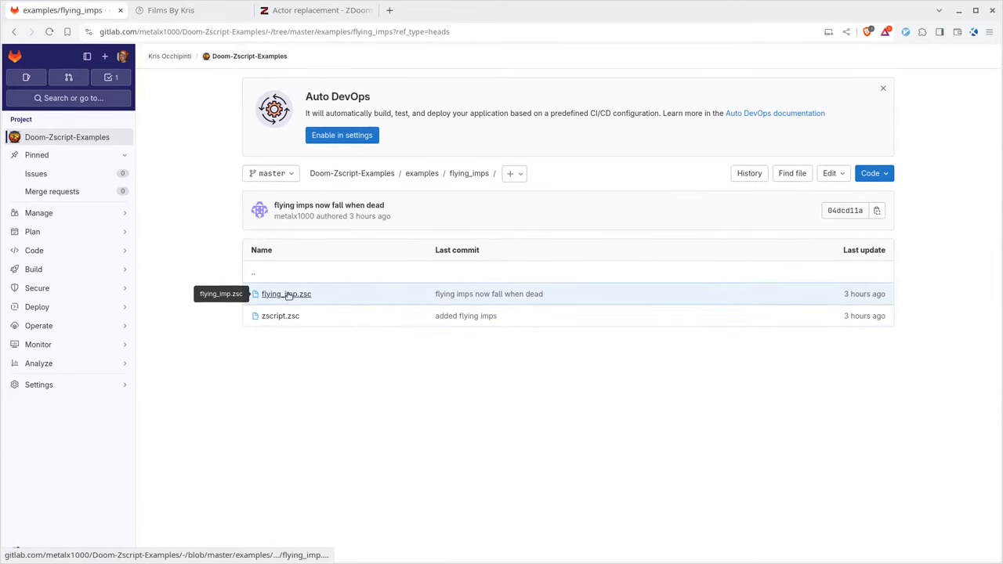
click(285, 294)
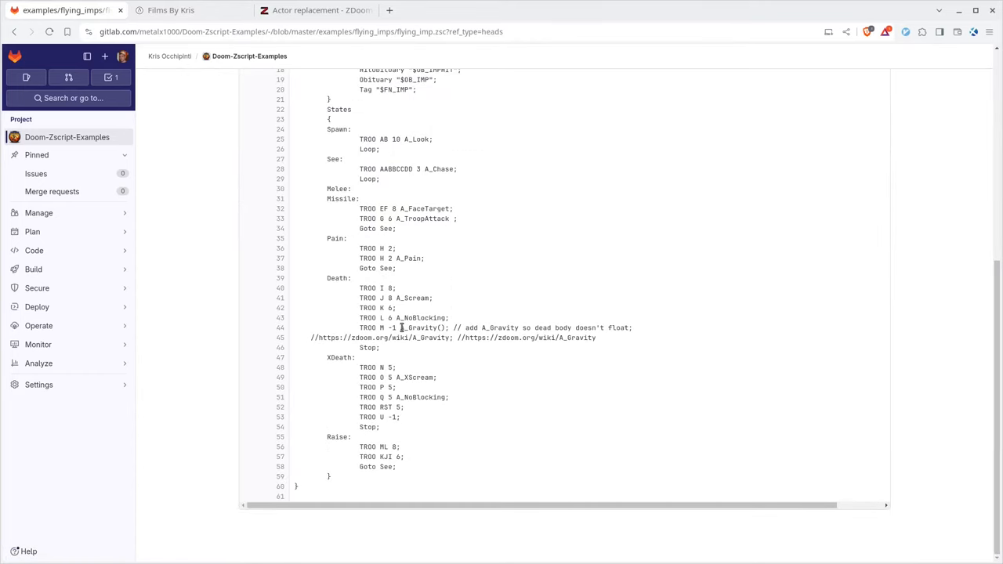
double_click(423, 328)
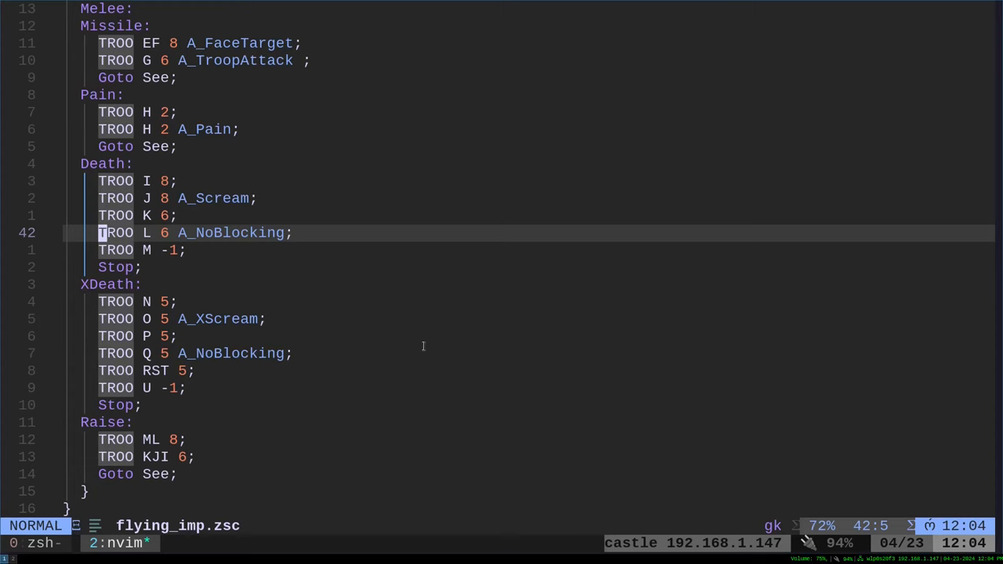
- Insert A_Gravity(); with its zdoom wiki comment on the TROO M -1 Death frame
key(j)
text( A_Gravity)
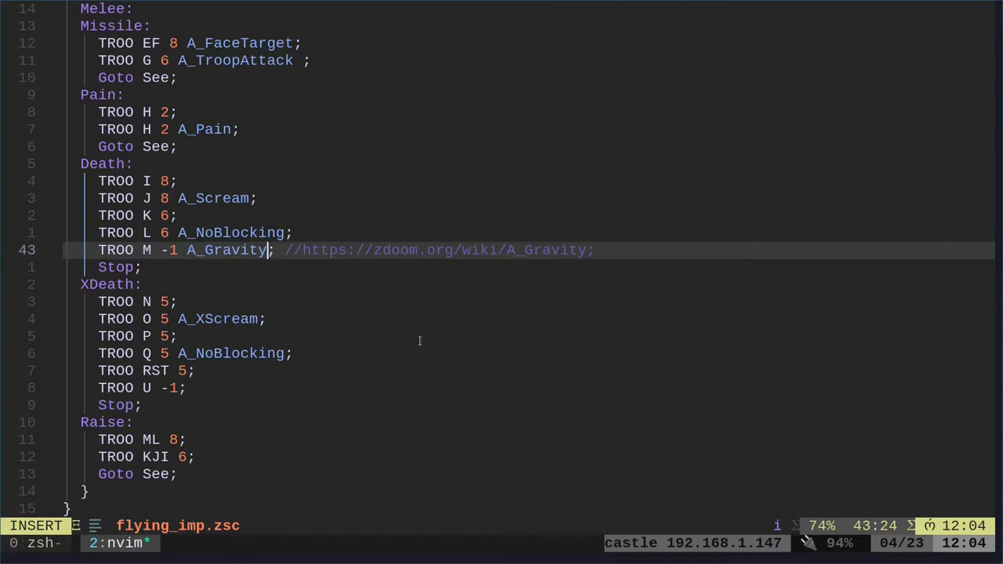
text(()
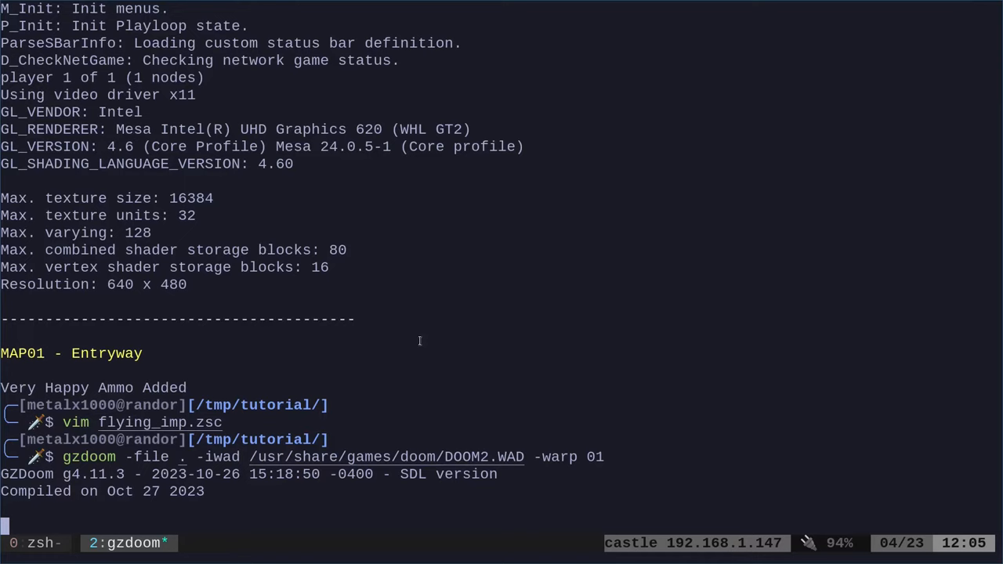
- Kill an imp on MAP01 and watch its corpse drop to the floor
scroll(down, 3)
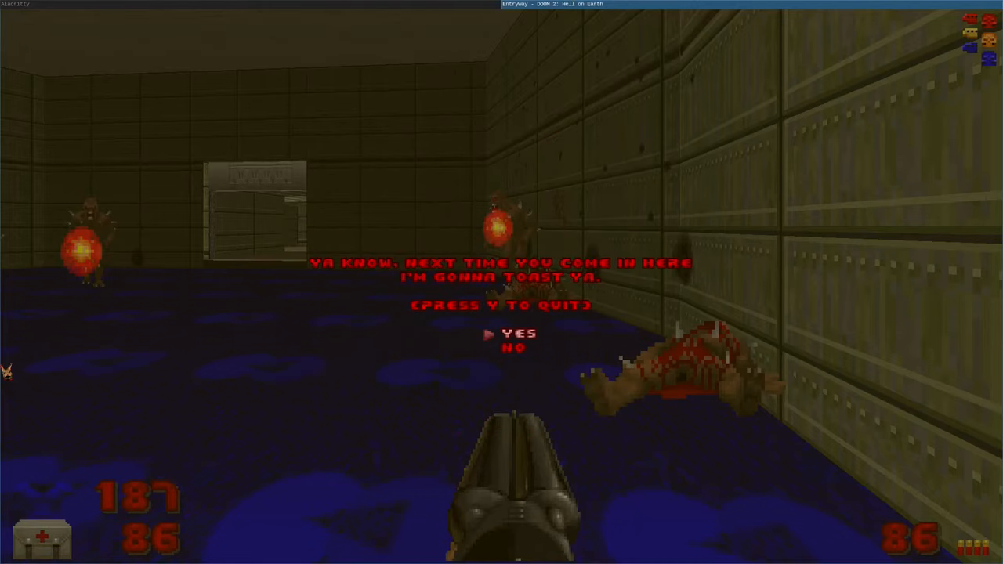
- Confirm quitting GZDoom with Y and run vim flying_imp.zsc at the prompt
key(y)
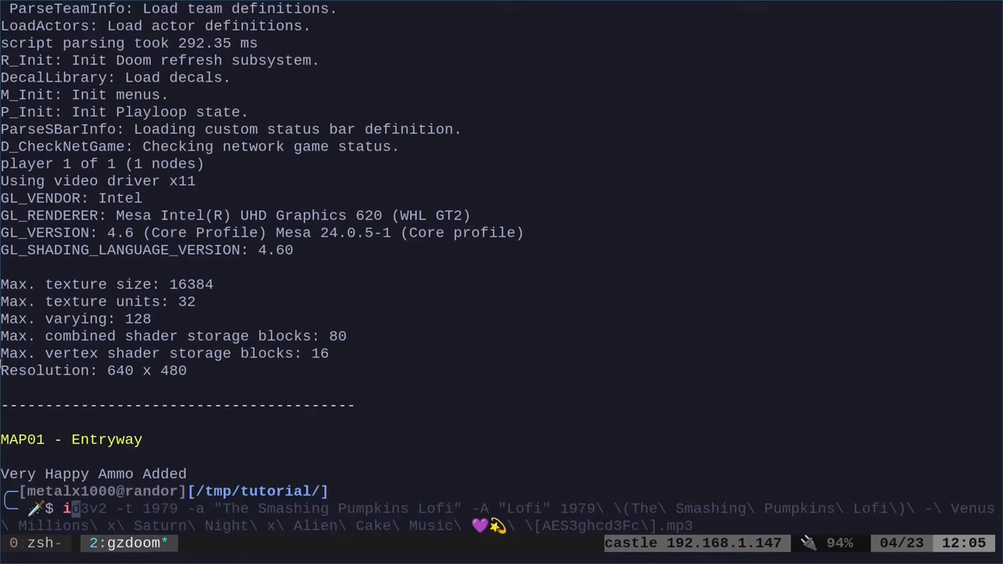
text(vim flying_imp.zsc)
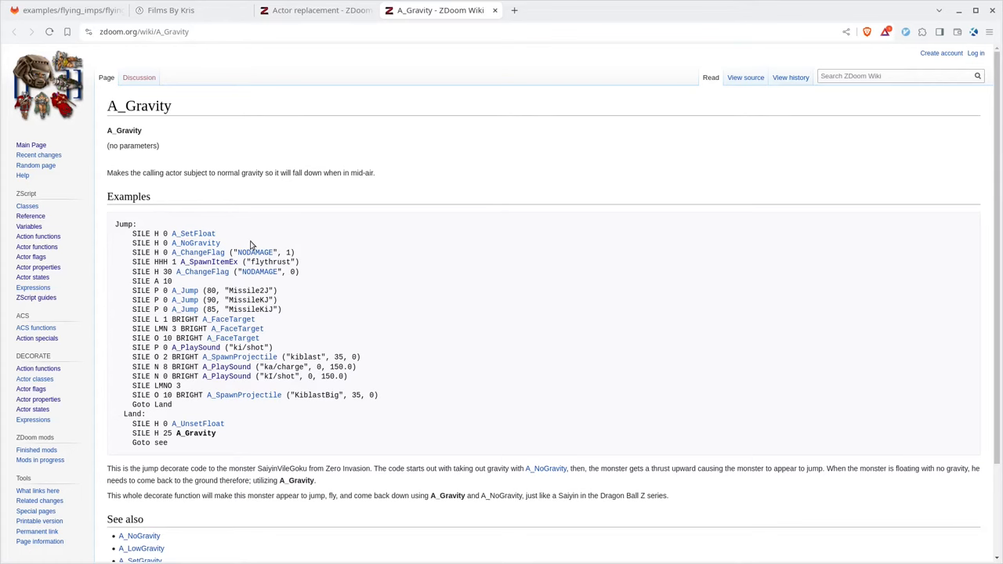
- Scroll the A_Gravity wiki page down to its See also links (A_NoGravity, A_SetGravity)
scroll(down, 3)
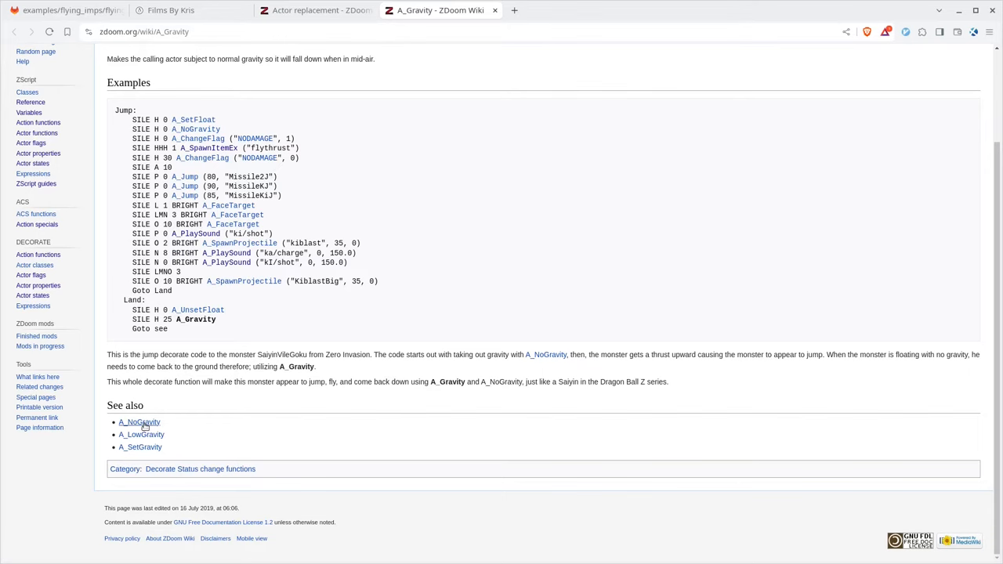
mouse_move(142, 447)
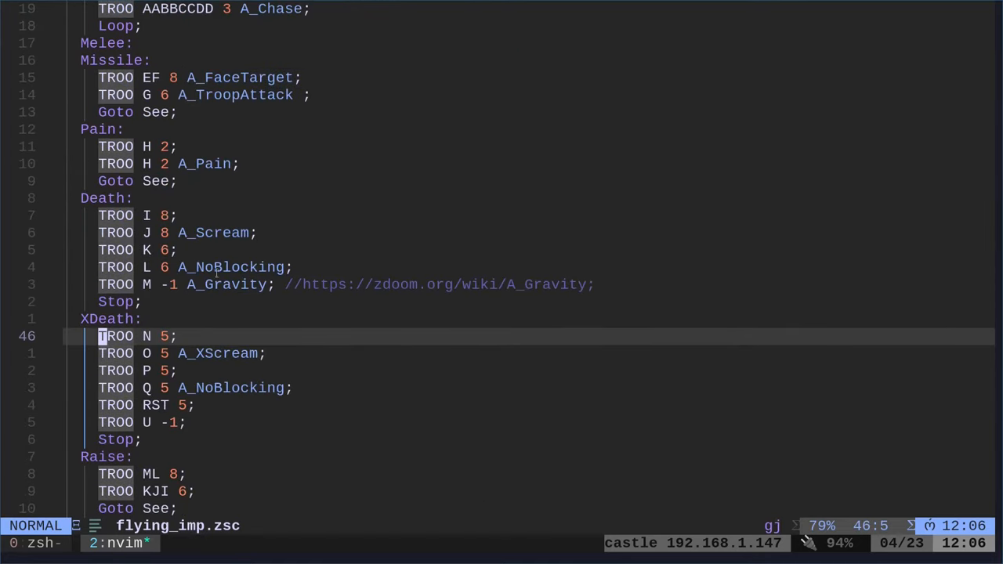
- Add A_Gravity to the TROO U -1 XDeath frame, save, and reopen flying_imp.zsc
double_click(226, 286)
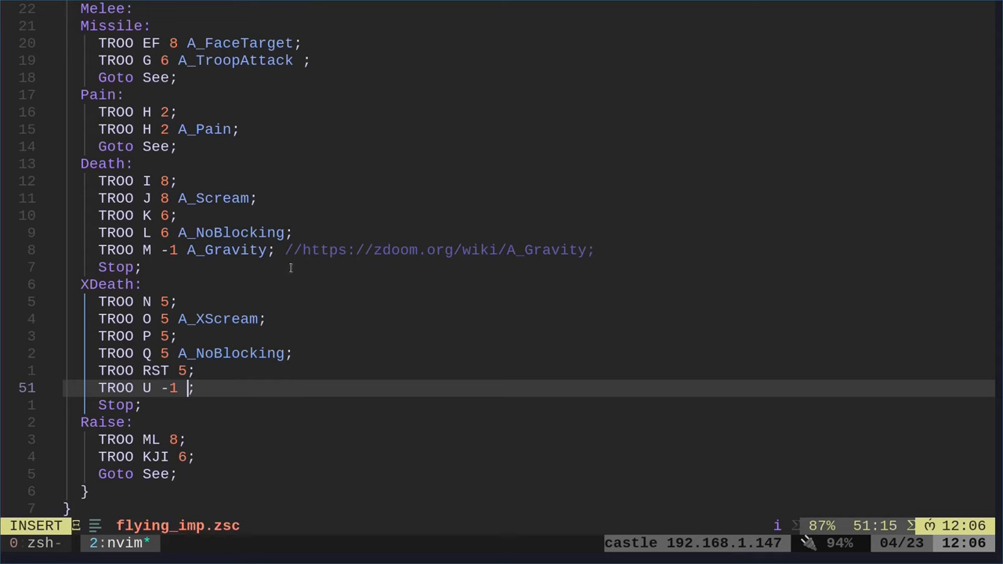
text(A_Gravity)
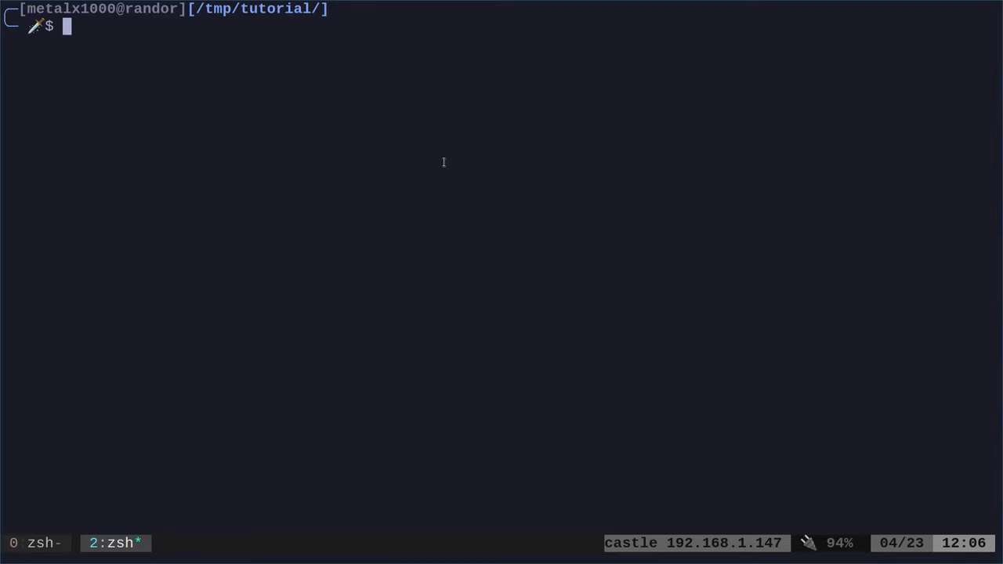
text(vim flying_imp.zsc)
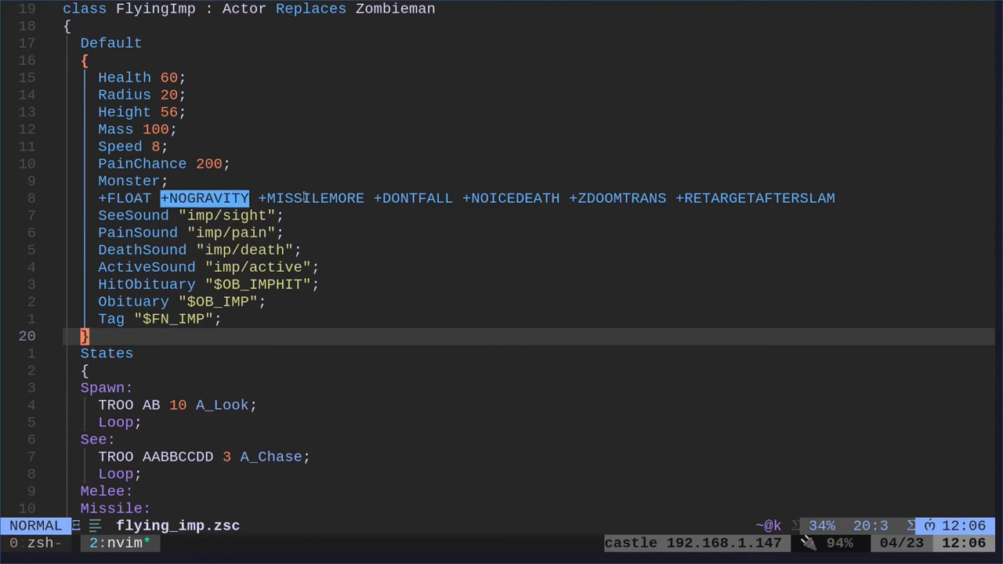
key(w)
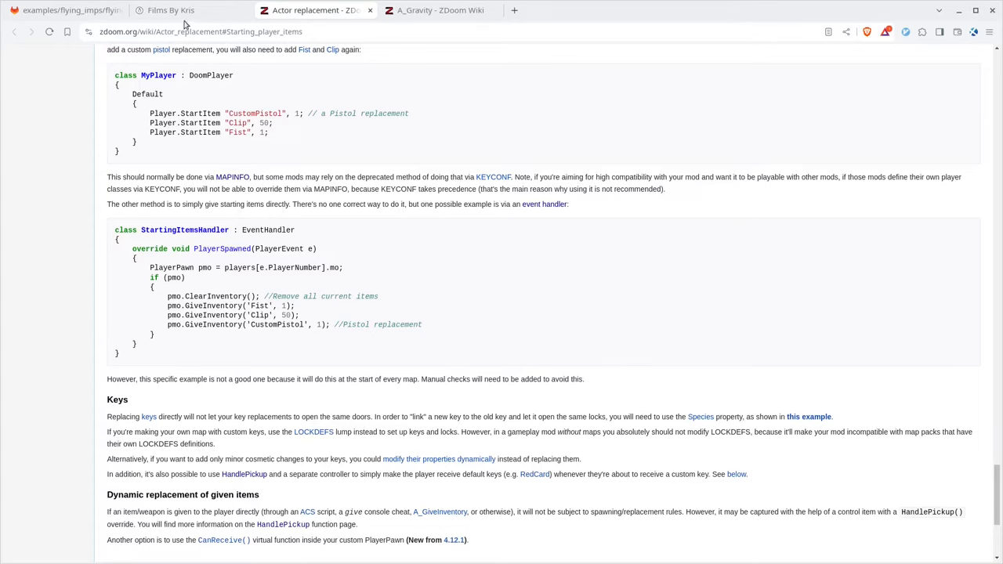
- Browse the Doom-Zscript-Examples repo into extras > actors > cacodemon.zs
click(66, 9)
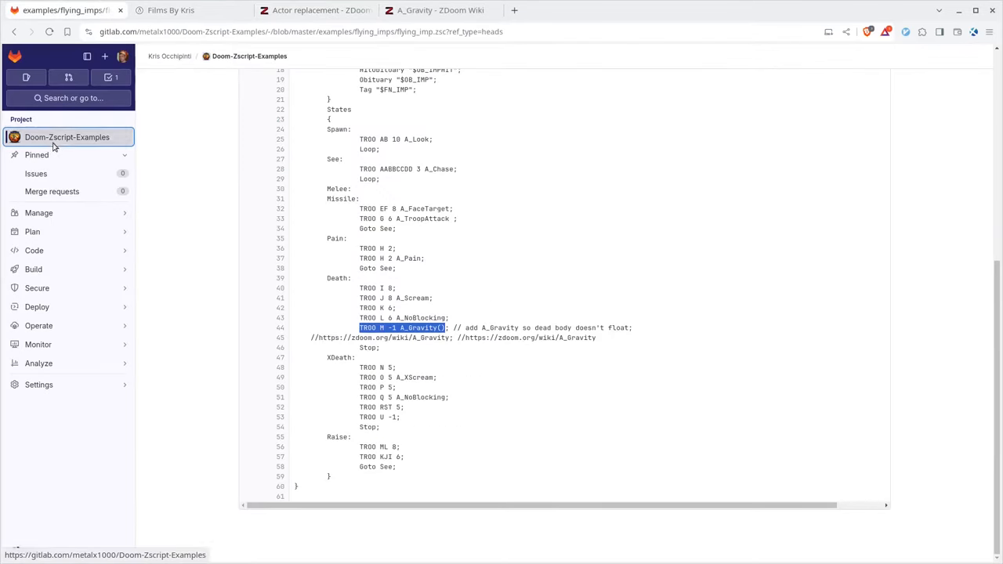
click(66, 137)
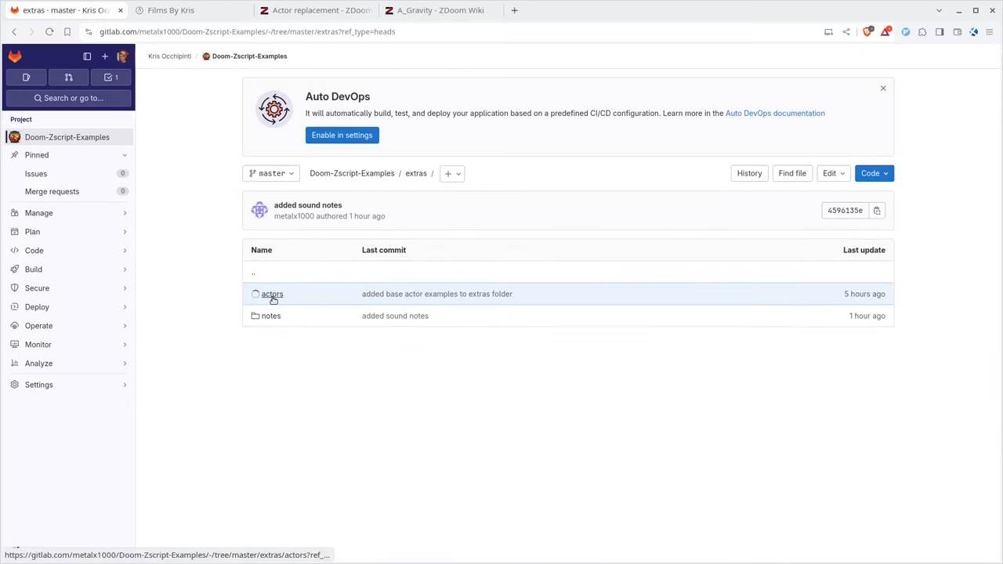
click(272, 295)
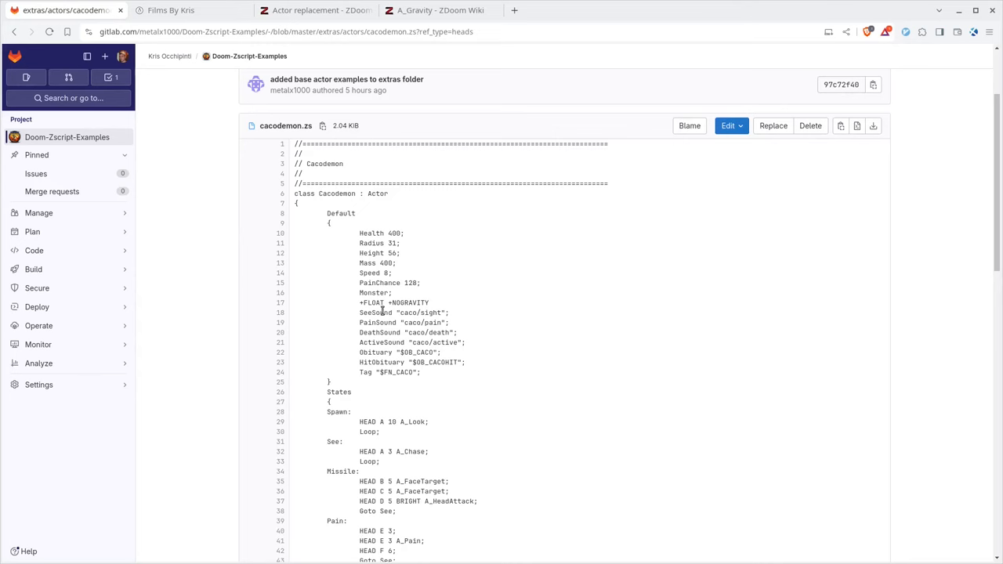
- Highlight the Cacodemon's +FLOAT +NOGRAVITY flags and skim the rest of the actor source
double_click(394, 285)
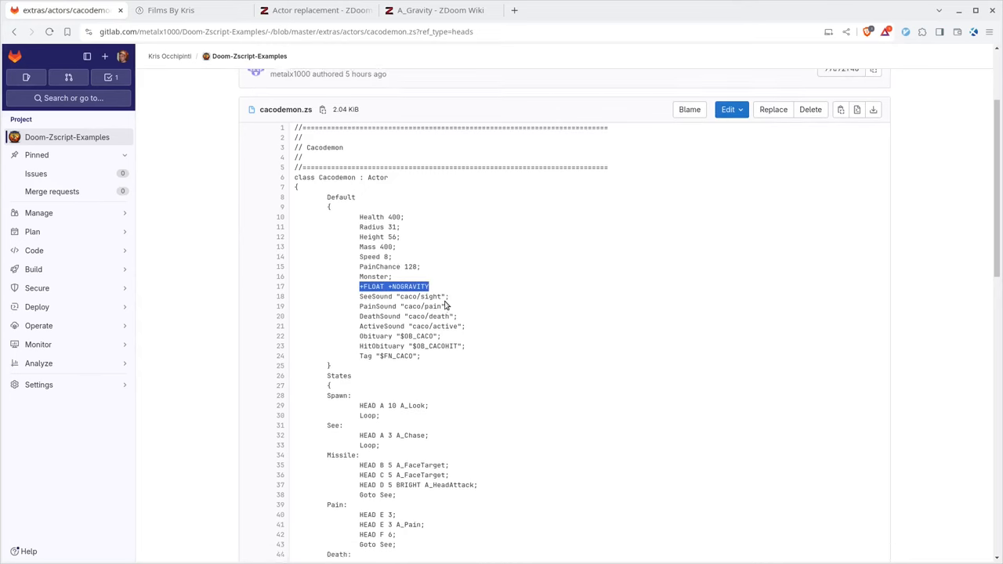
scroll(down, 3)
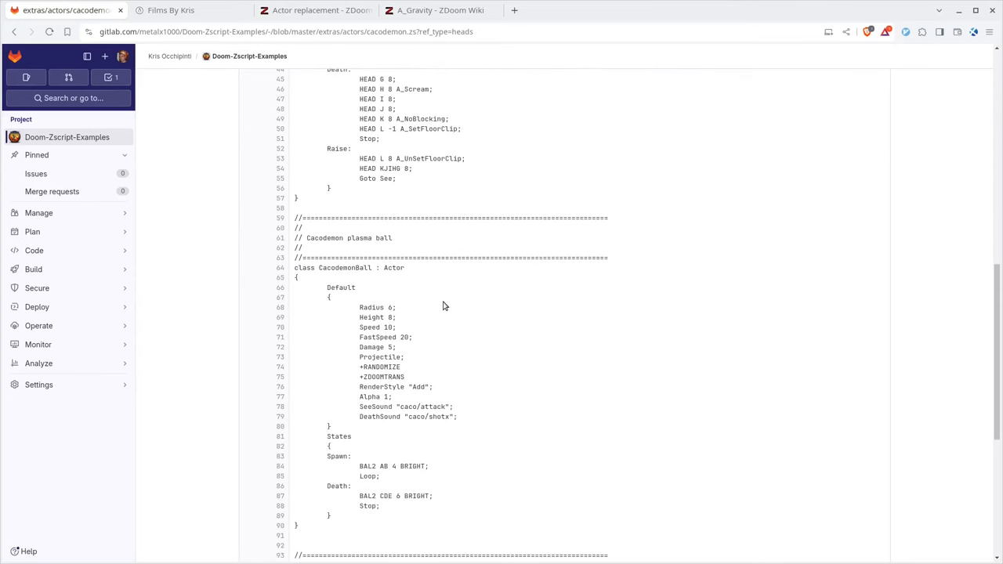
scroll(down, 3)
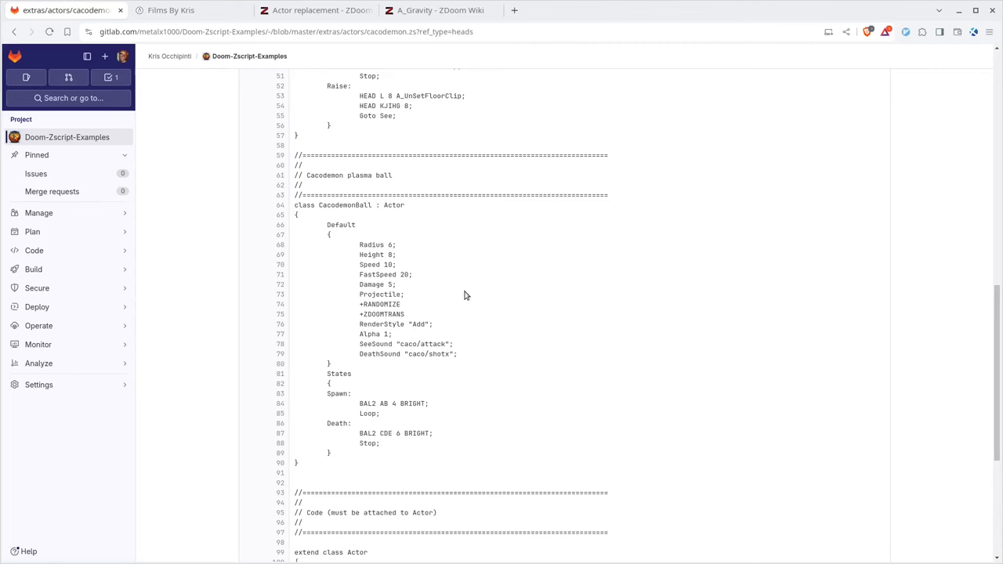
scroll(up, 3)
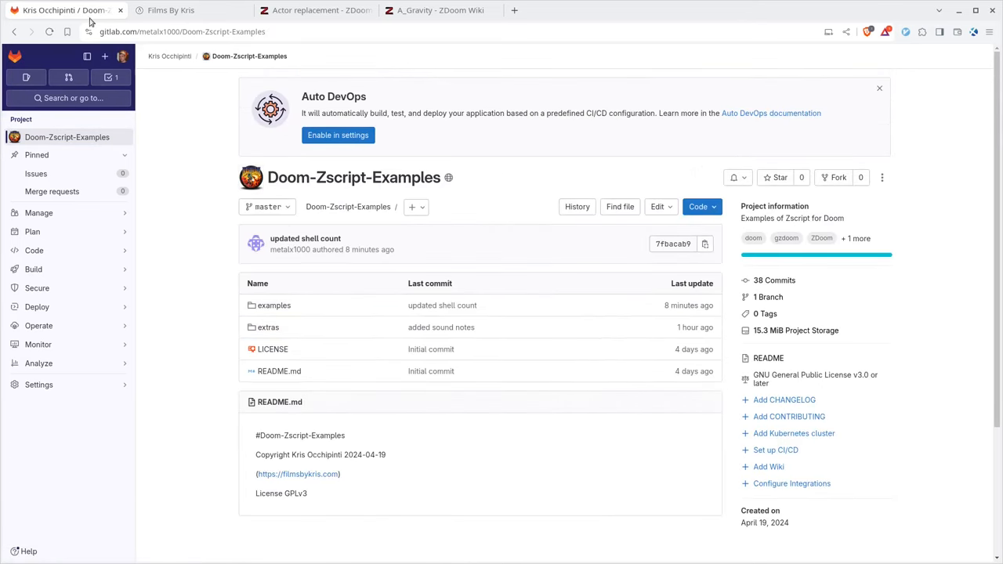
- Switch to the Films By Kris tab showing the Support page's donation options
click(171, 9)
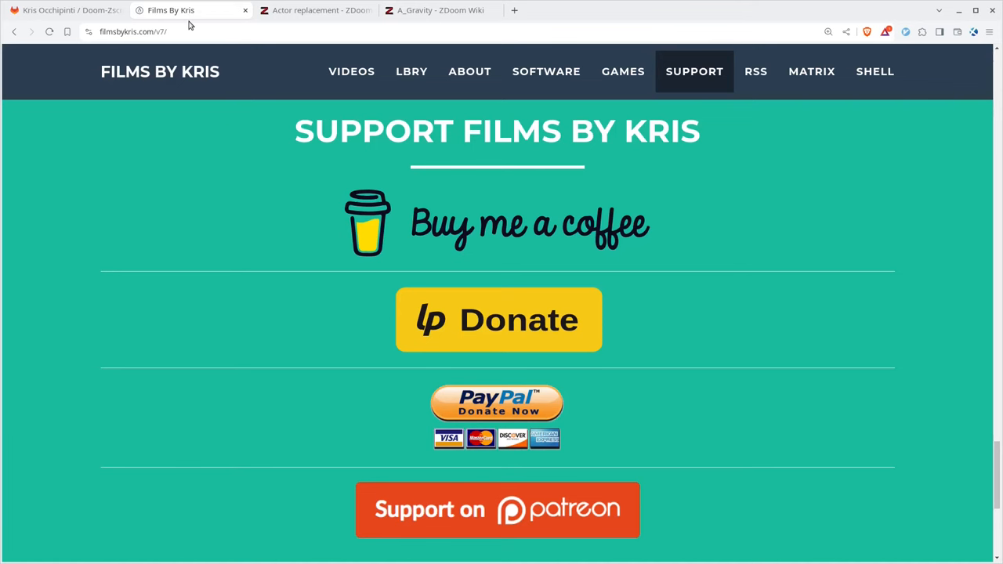
mouse_move(918, 314)
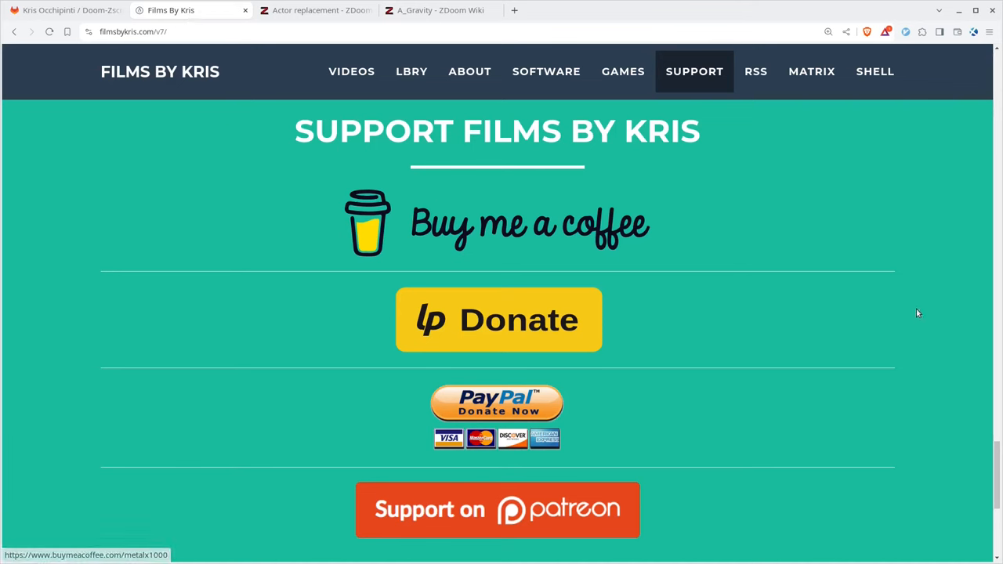